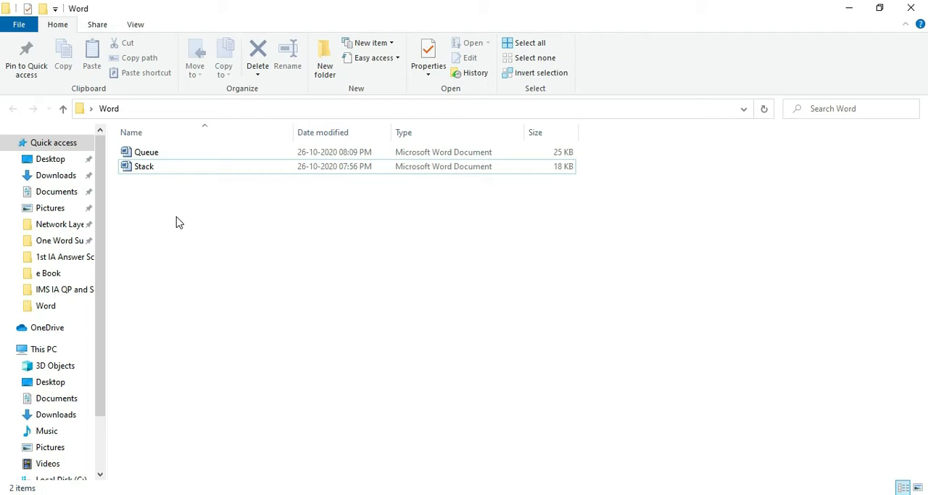
Step: View the Stack document from the Word folder in Word, then close Word again
click(143, 166)
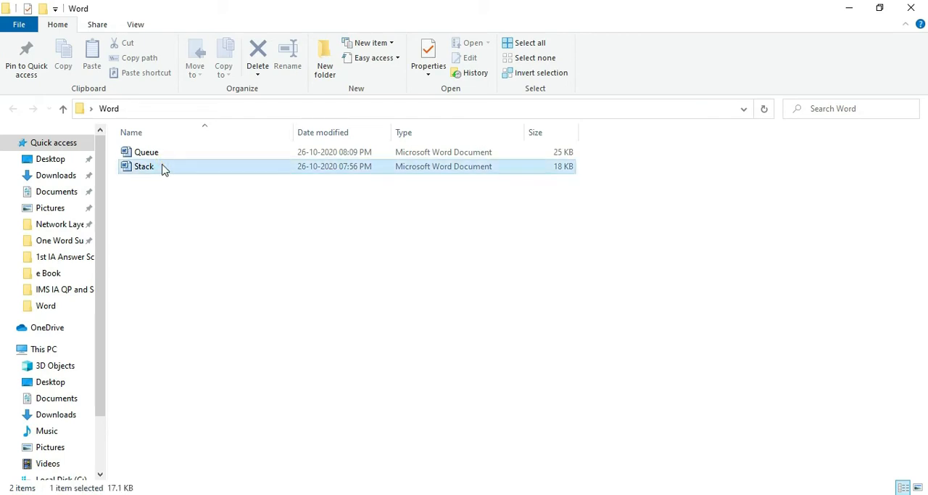
double_click(144, 165)
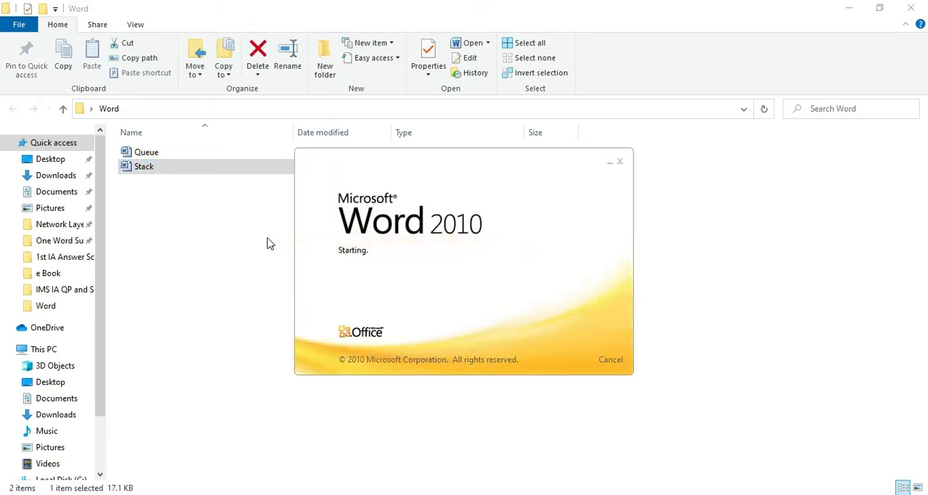
double_click(143, 165)
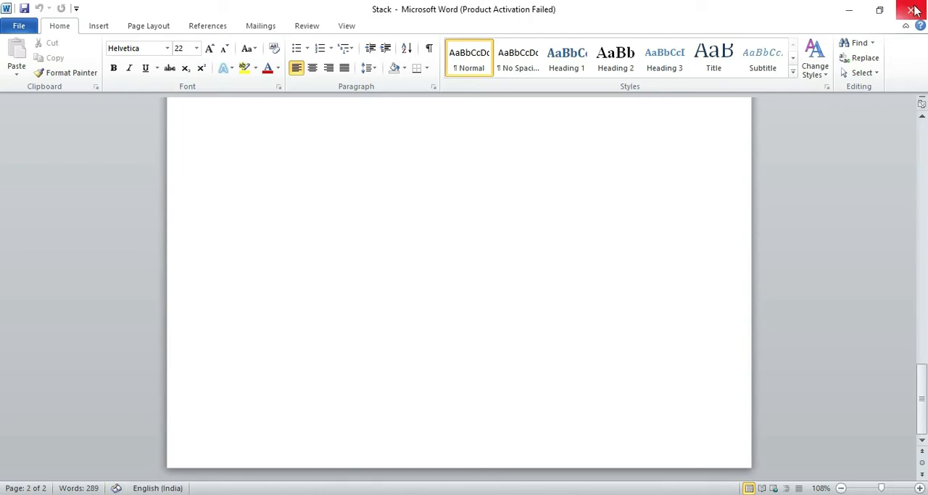
click(915, 9)
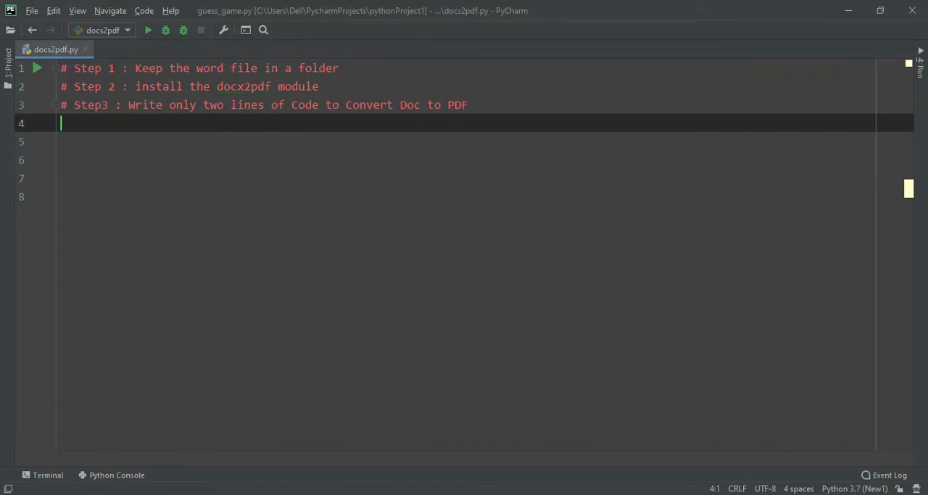
Step: Install the docx2pdf module with pip install docx2pdf in the PyCharm terminal
click(44, 474)
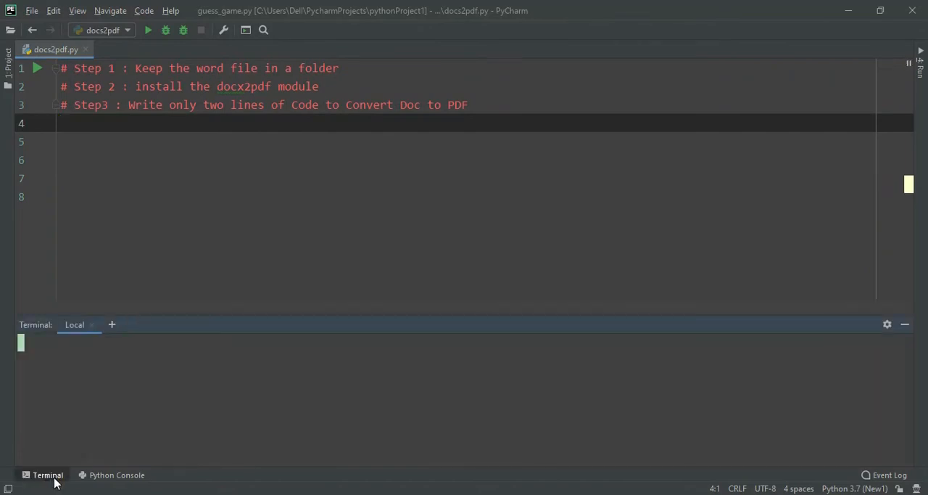
click(48, 474)
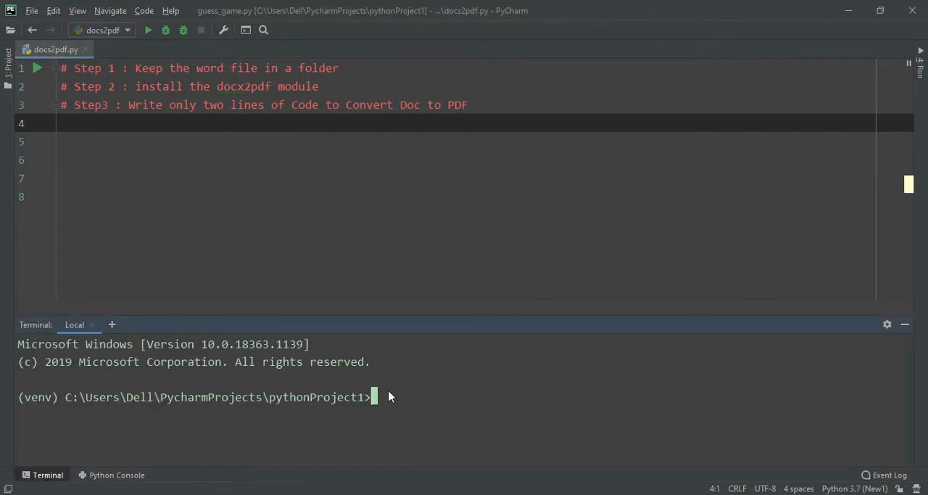
text(pip insta)
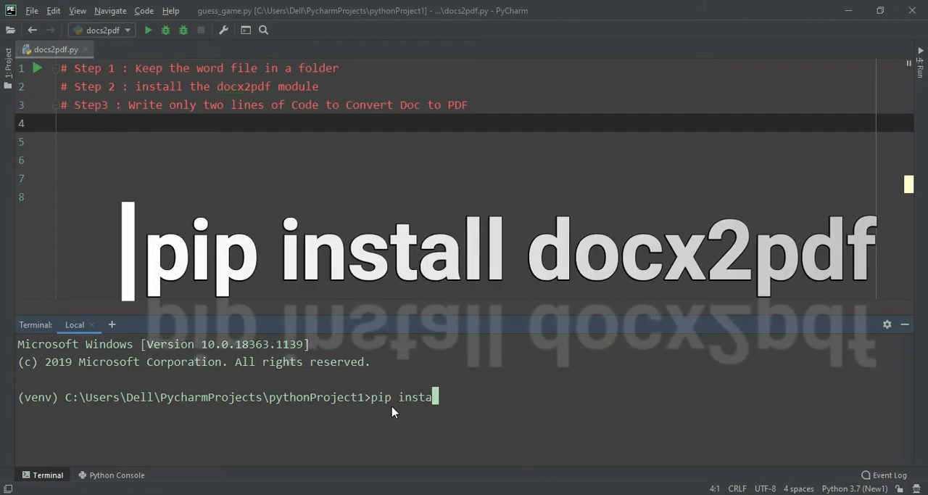
text(ll do)
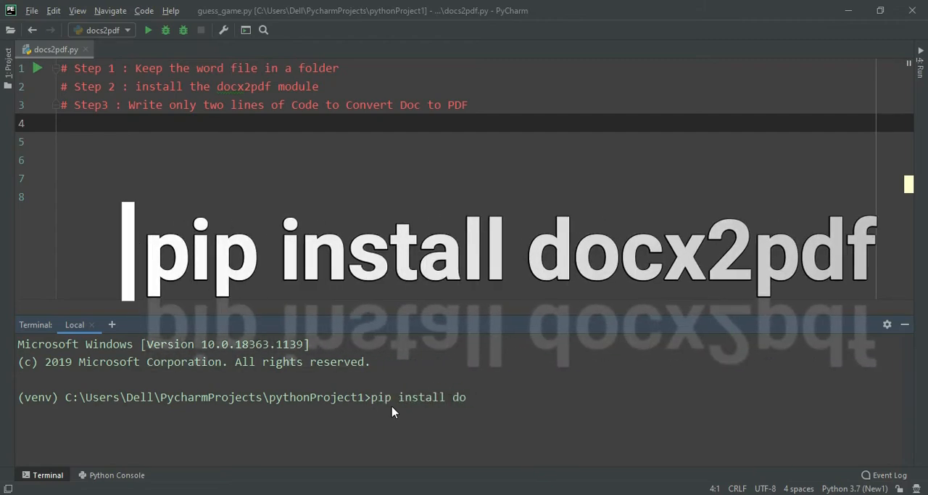
text(cx2)
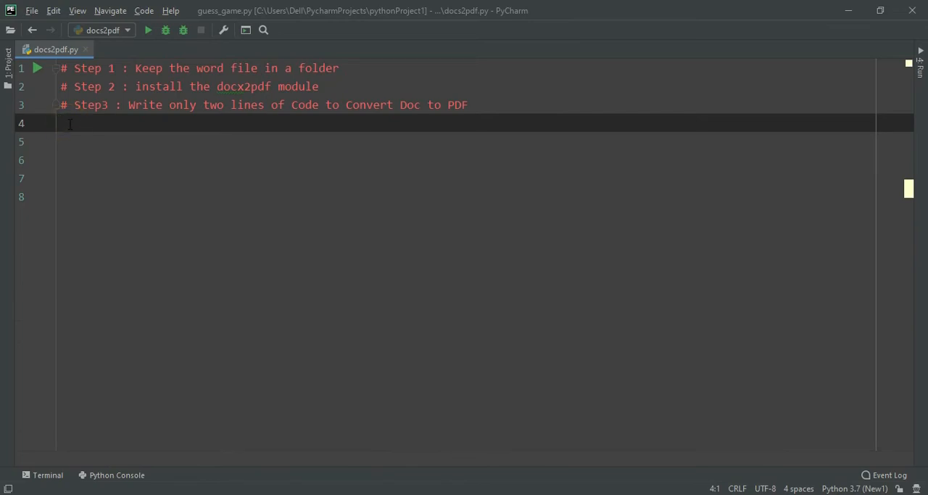
Step: Write the line from docx2pdf import convert at the top of the script
text(from i)
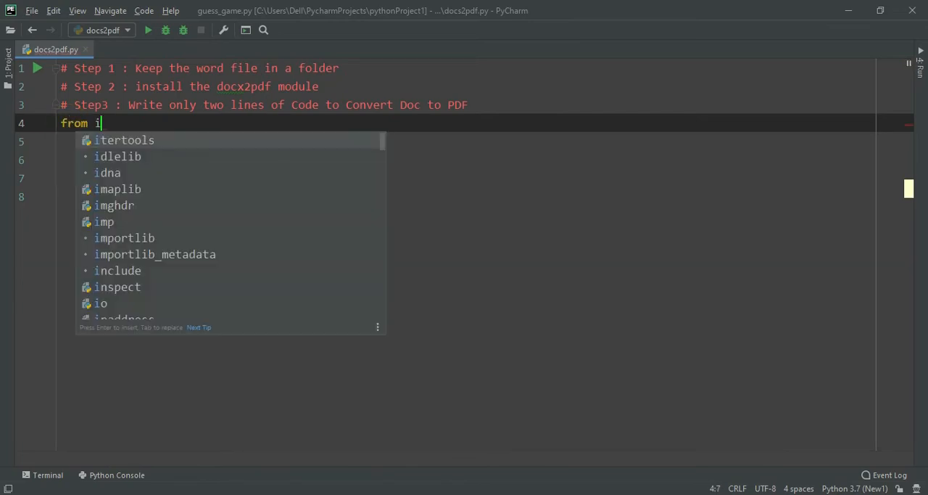
key(backspace)
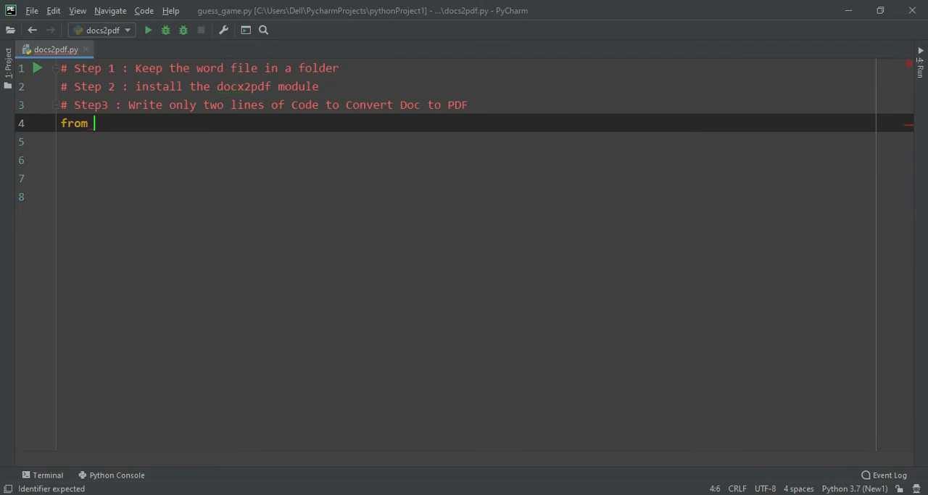
text(docx2pdf)
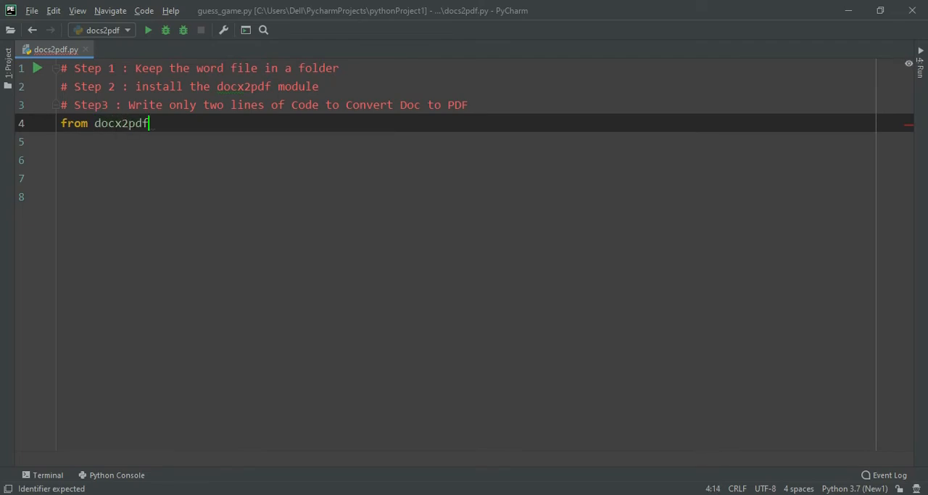
text(import)
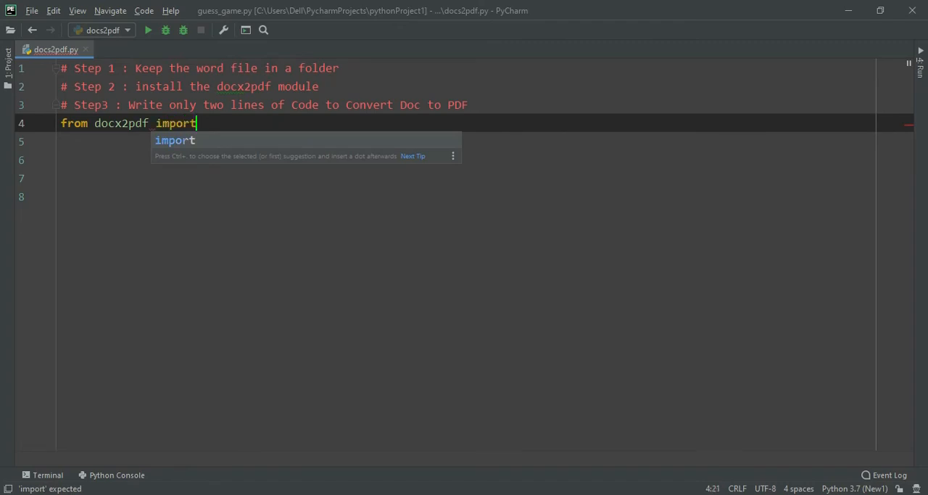
text(convert)
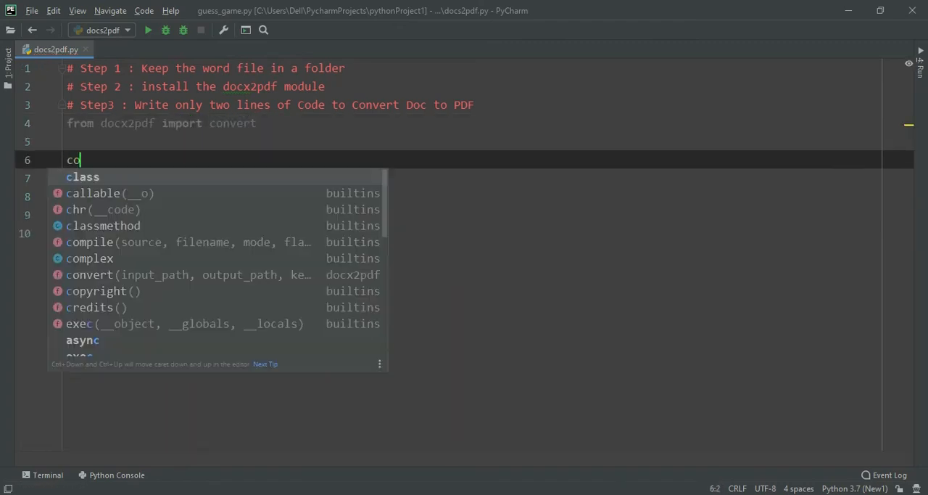
text(nvert)
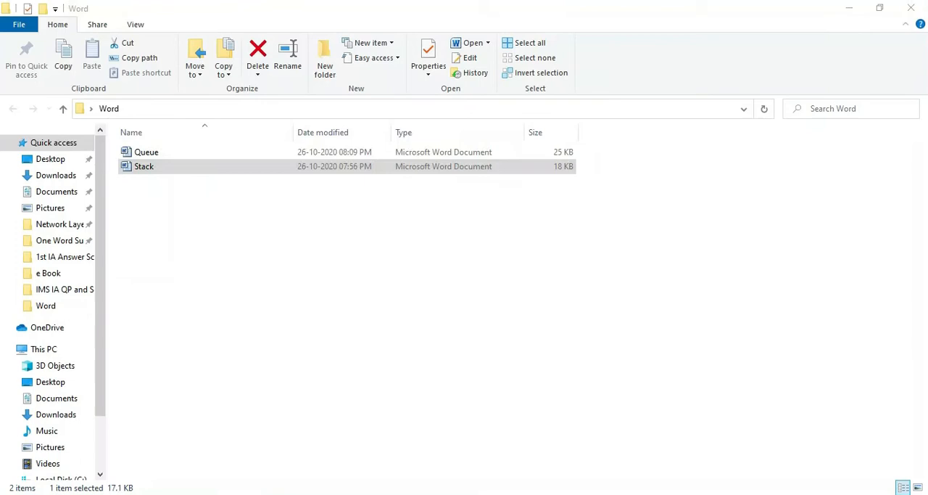
Step: Call convert on C:/Users/Dell/Desktop/Word/Stack.docx written with forward slashes
click(144, 165)
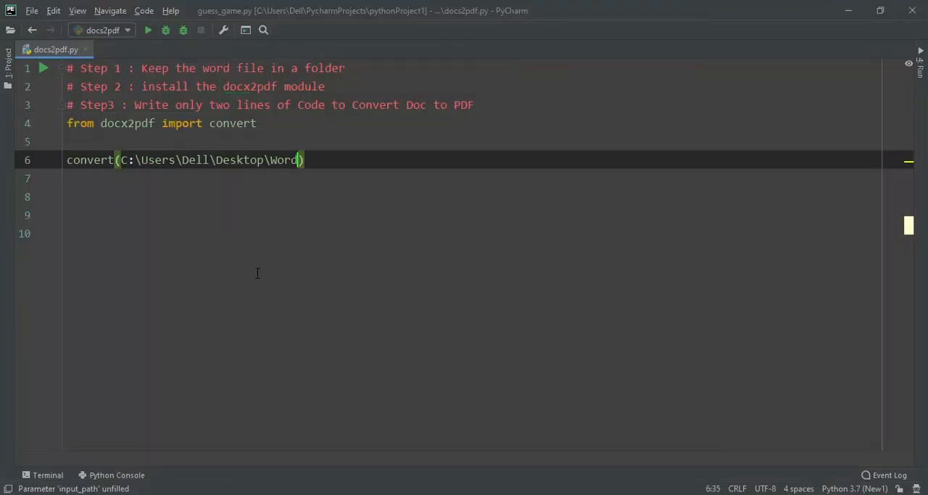
text(')
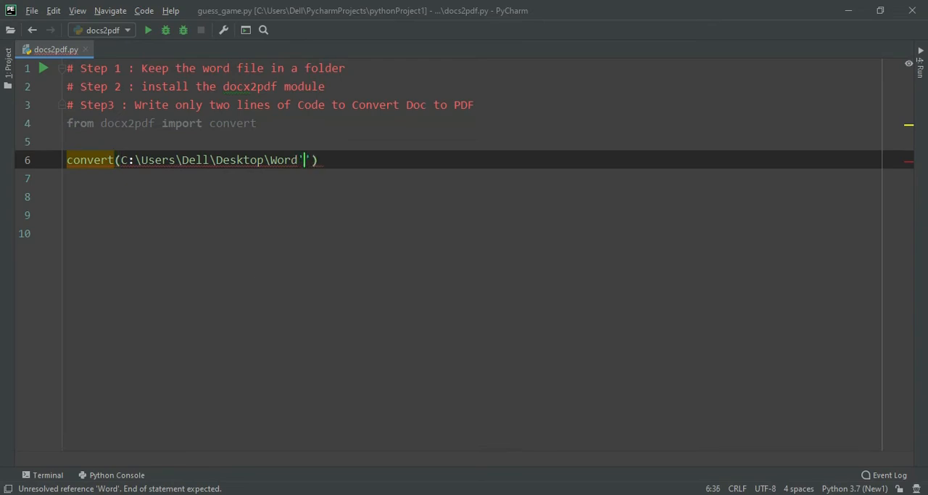
double_click(281, 159)
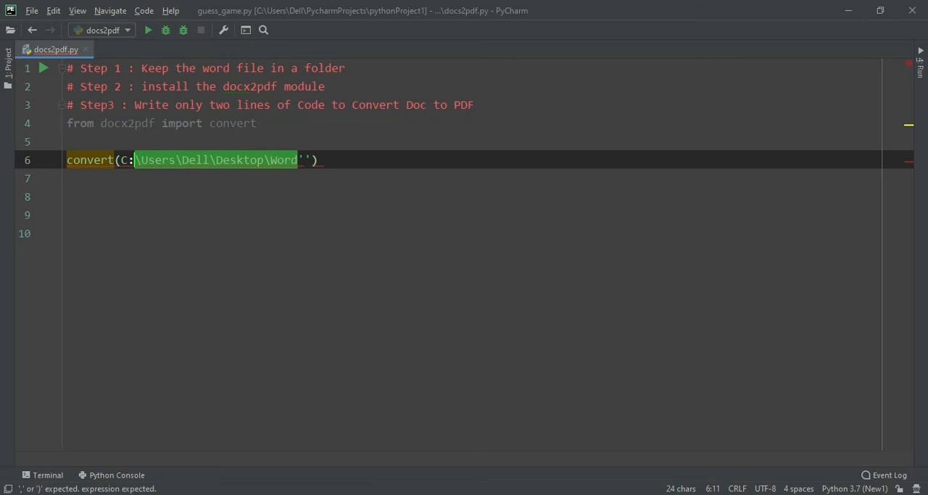
key(Delete)
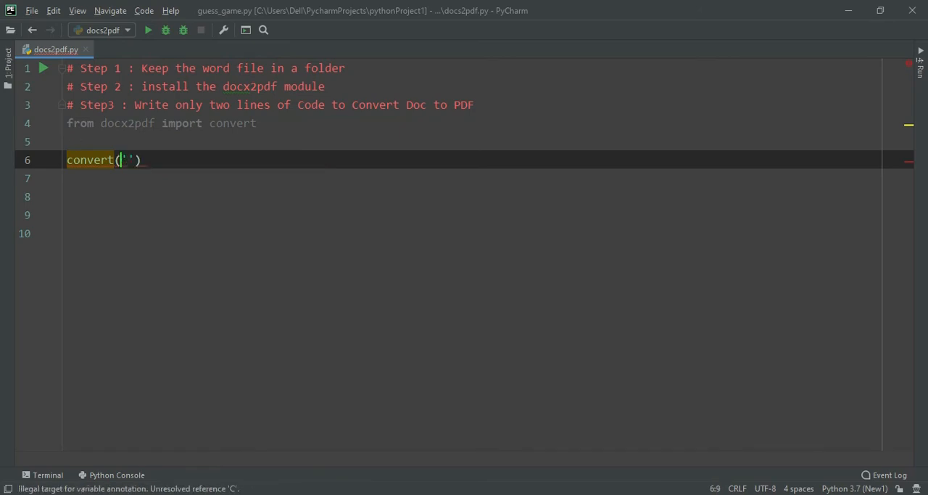
text(C:\Users\Dell\Desktop\Word)
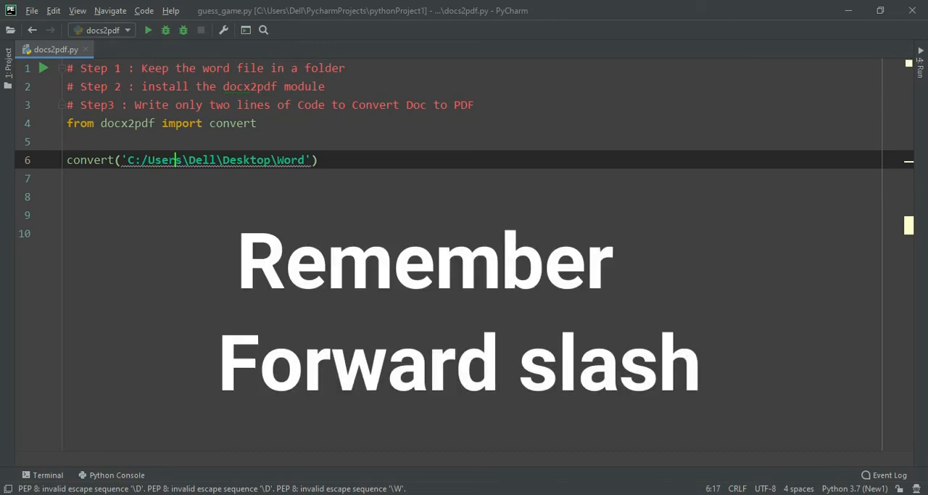
text(/)
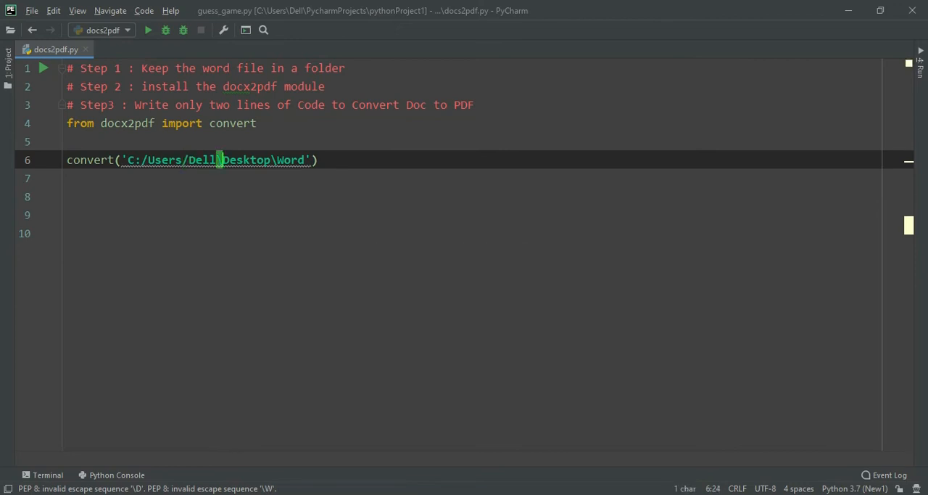
text(/)
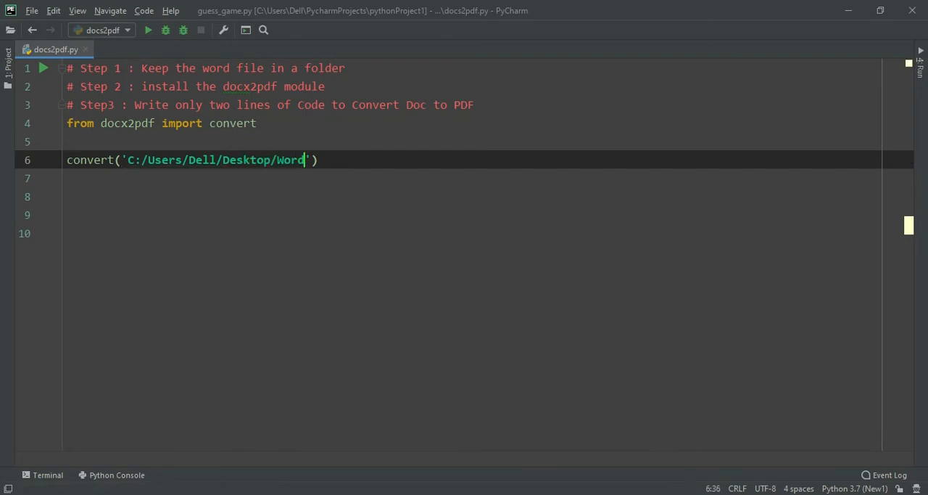
text(/St)
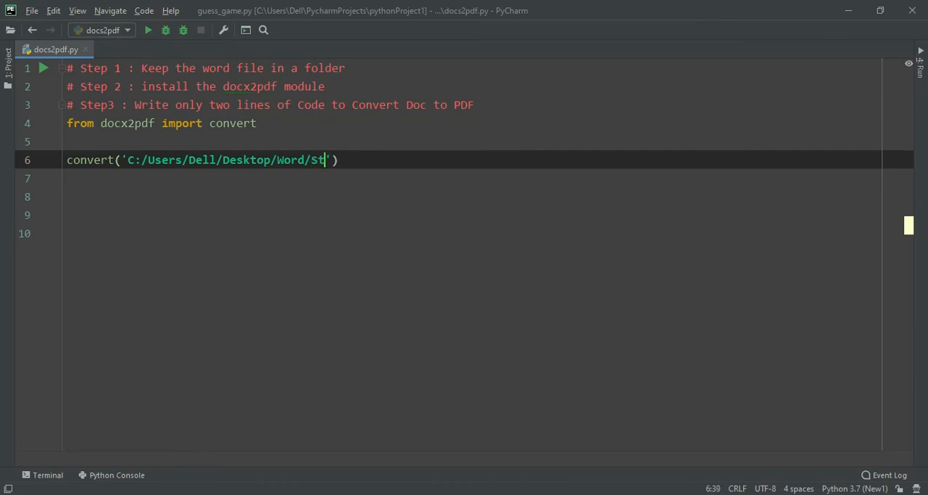
text(ack.d)
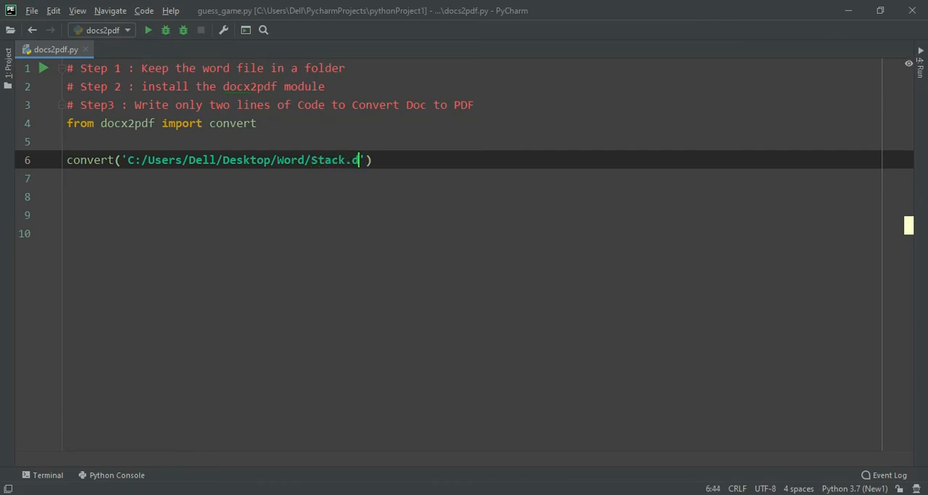
text(ocx)
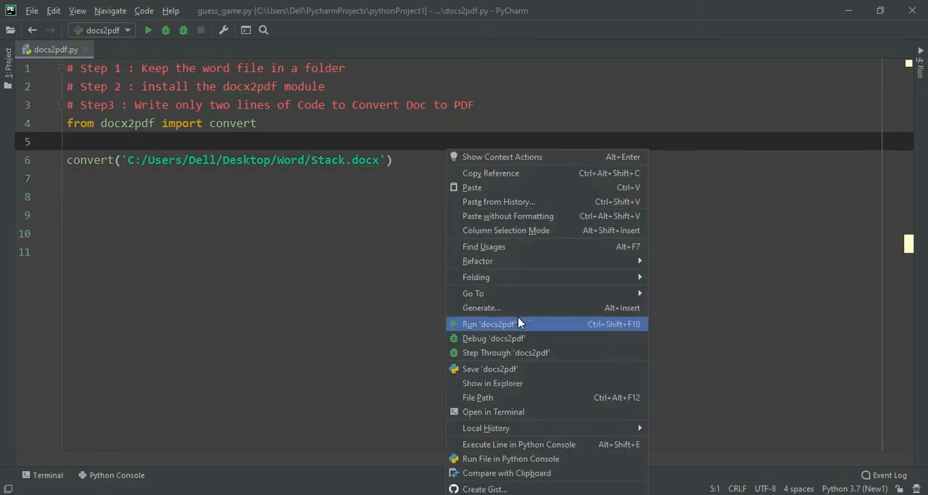
Step: Run the script and check the new Stack PDF from the Word folder in Adobe Reader
click(489, 324)
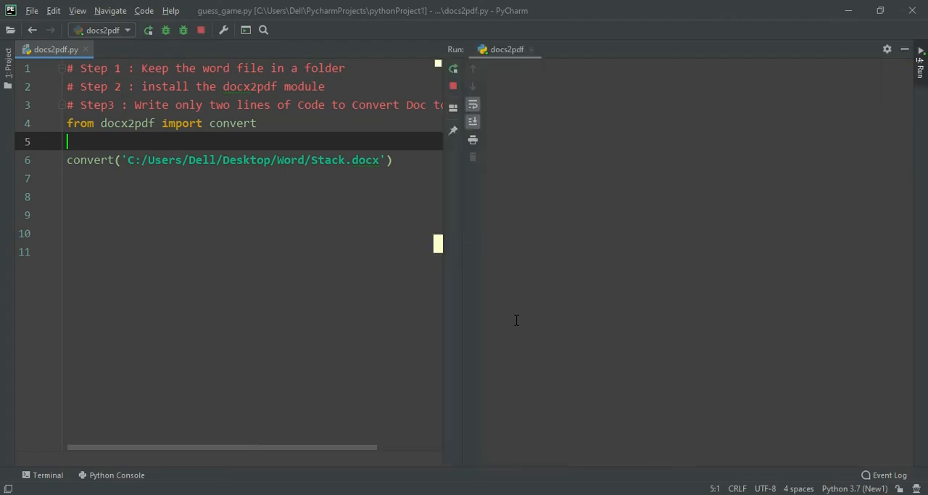
click(148, 29)
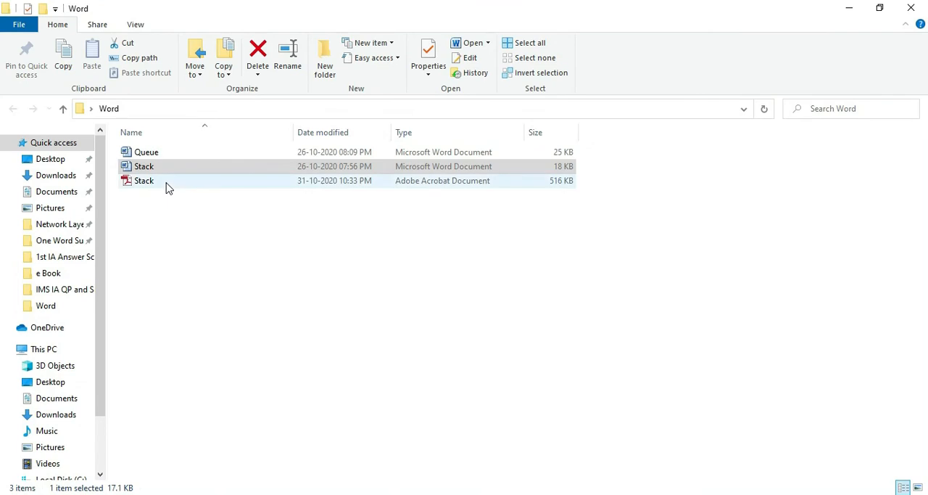
double_click(144, 179)
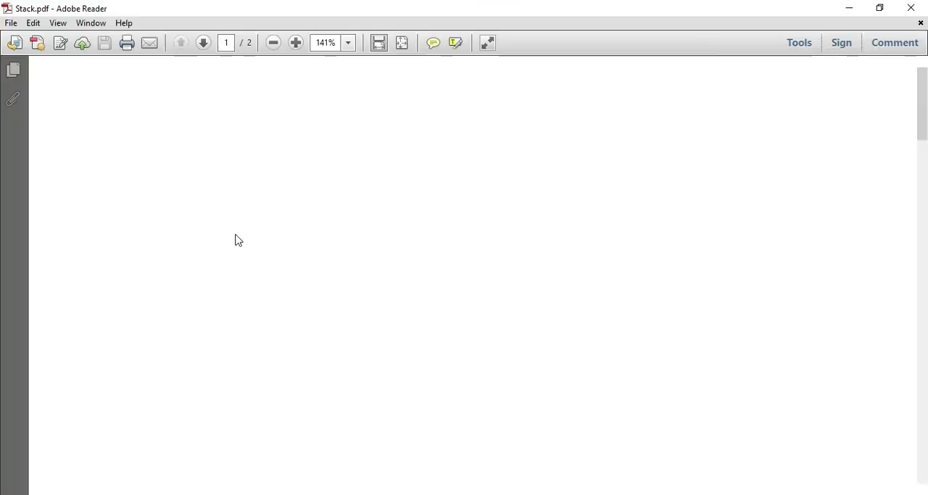
scroll(down, 3)
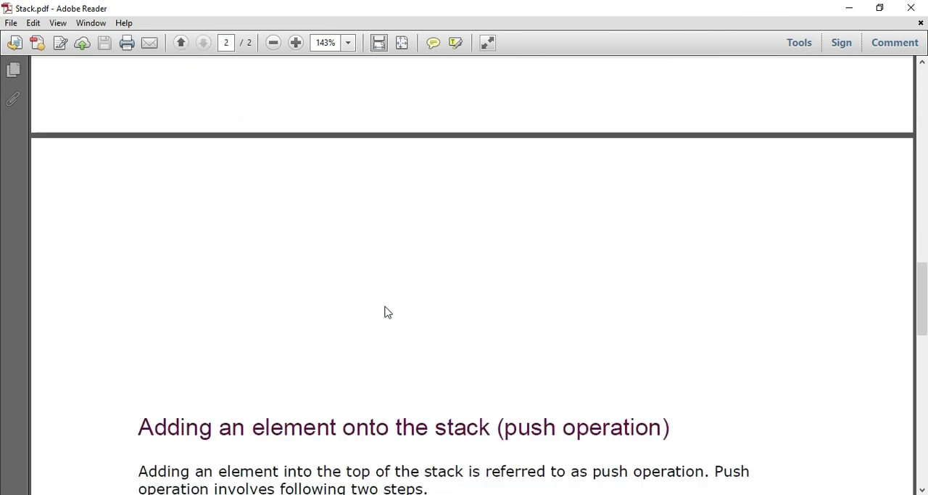
scroll(down, 3)
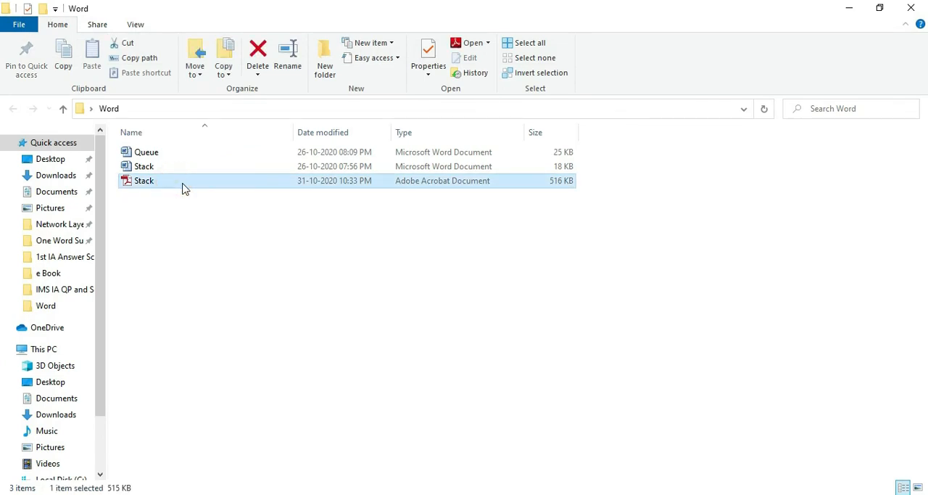
mouse_move(185, 186)
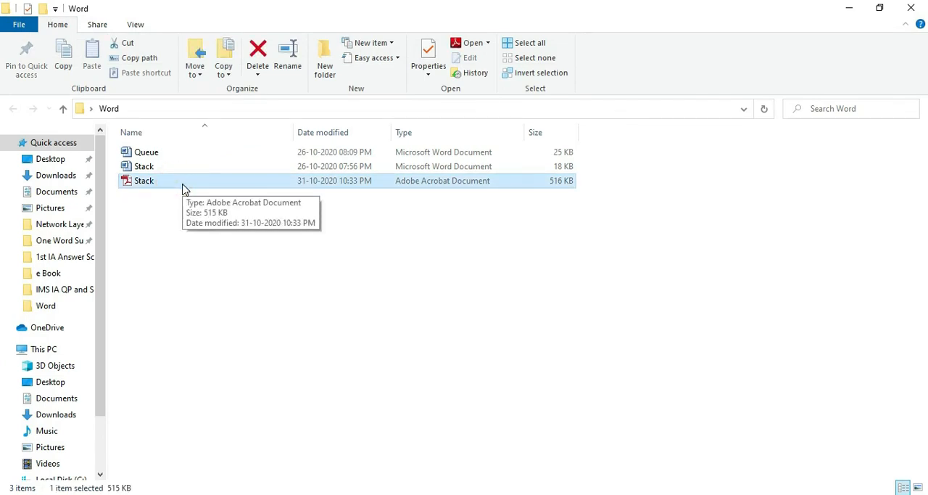
click(258, 55)
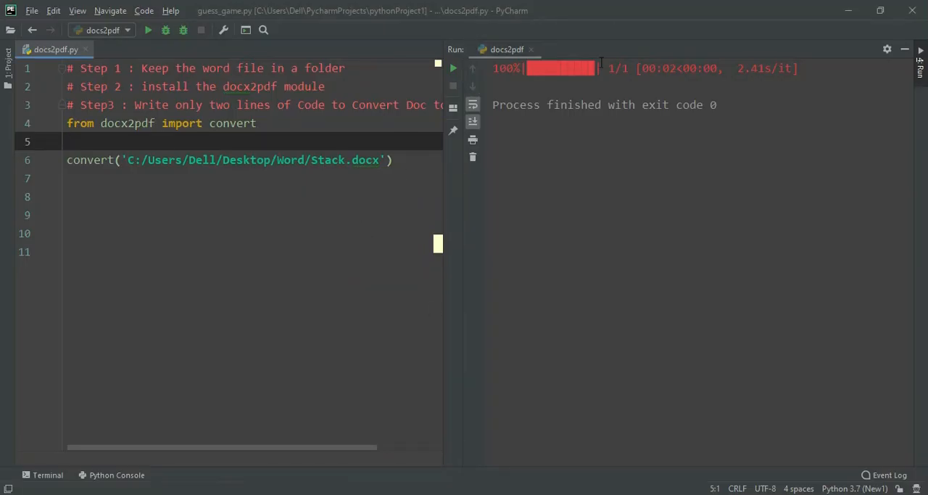
Step: Trim the path to the whole Word folder and rerun, producing a Queue PDF too
click(905, 49)
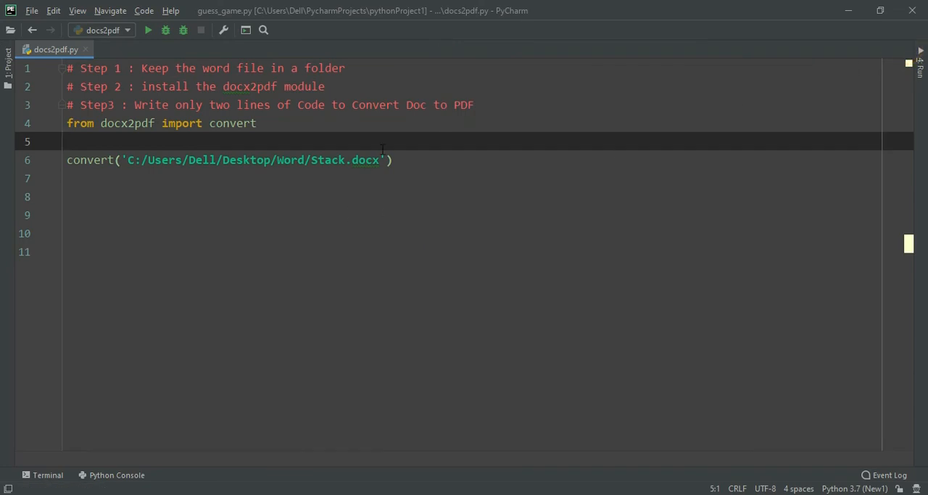
key(BackSpace)
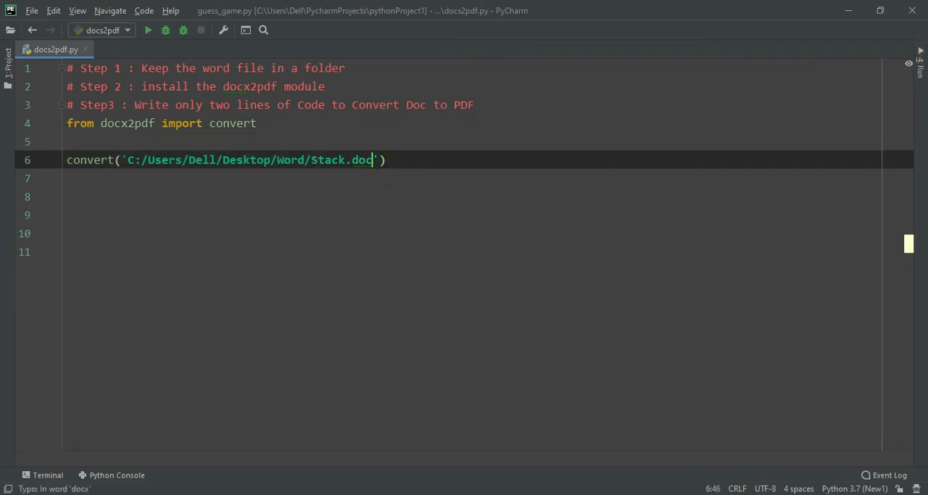
key(BackSpace)
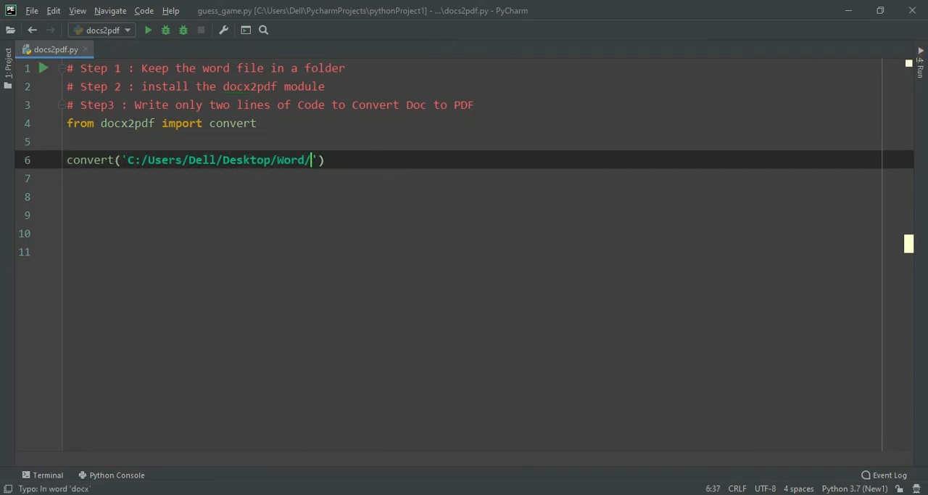
key(Backspace)
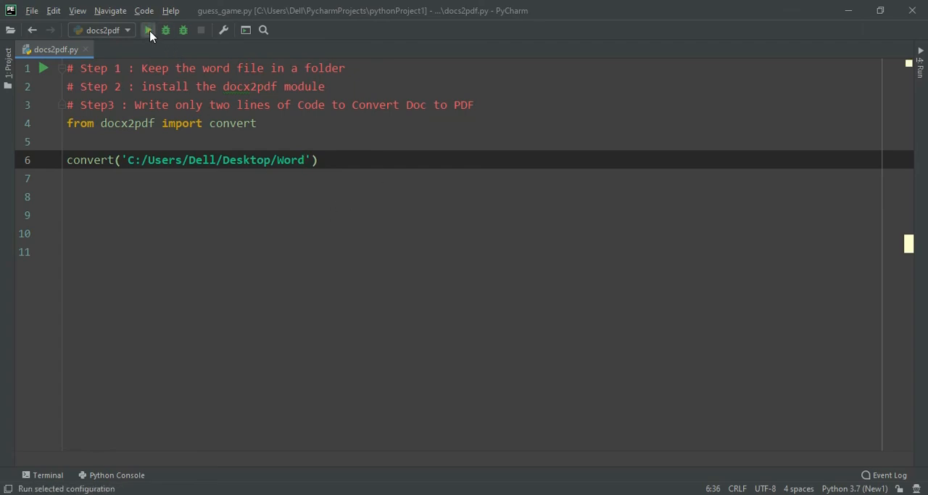
click(148, 29)
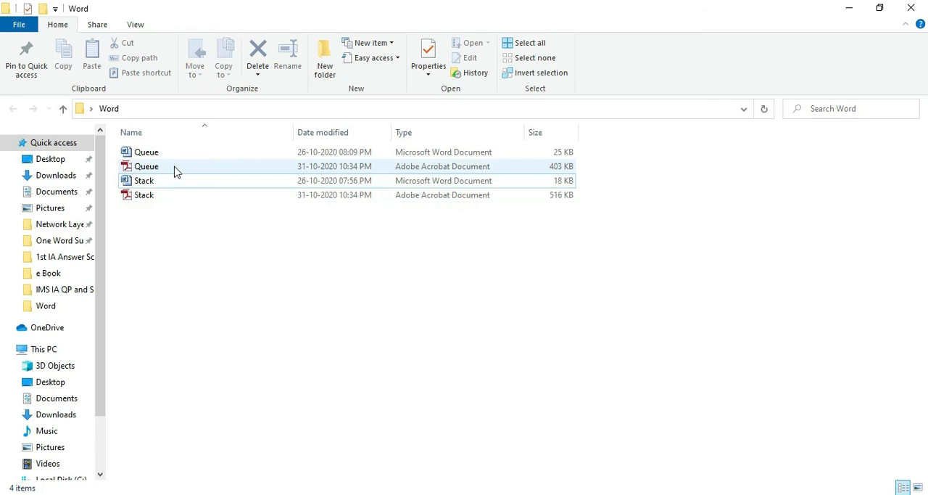
mouse_move(162, 200)
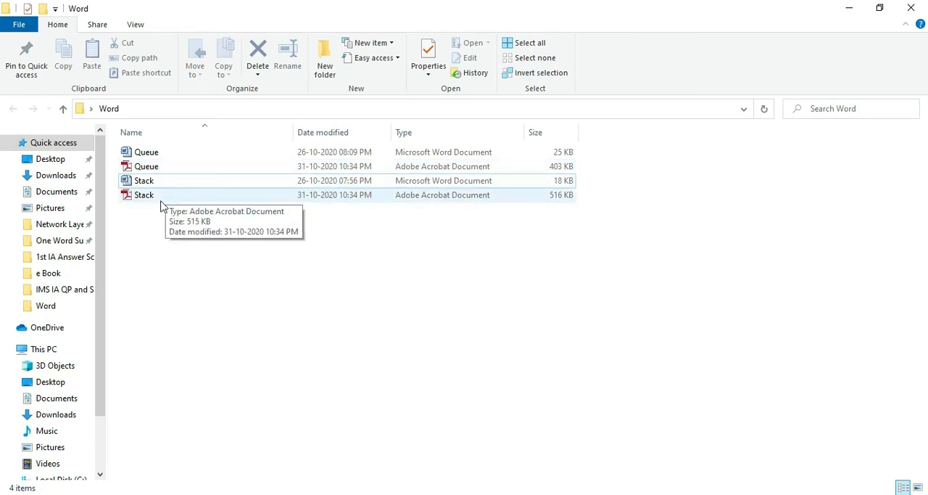
Step: View the new Queue PDF at 100% zoom in Adobe Reader, paging through to page 3
click(147, 165)
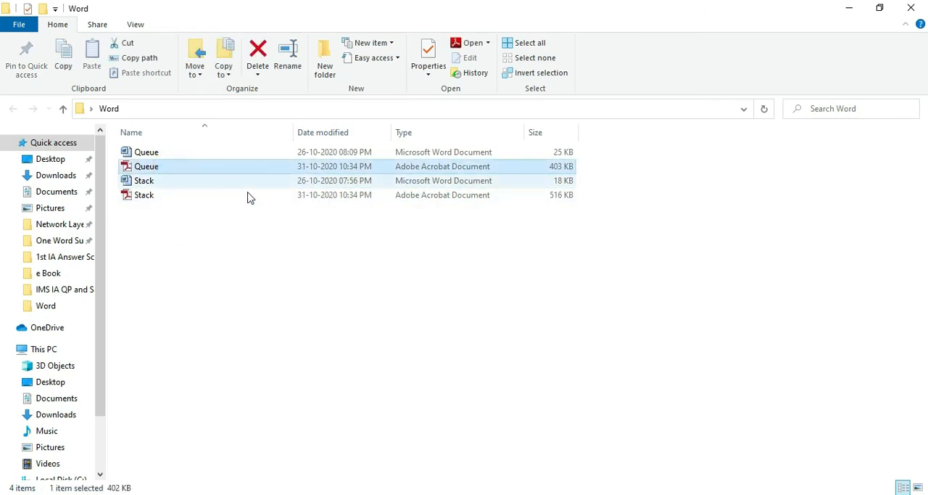
double_click(146, 165)
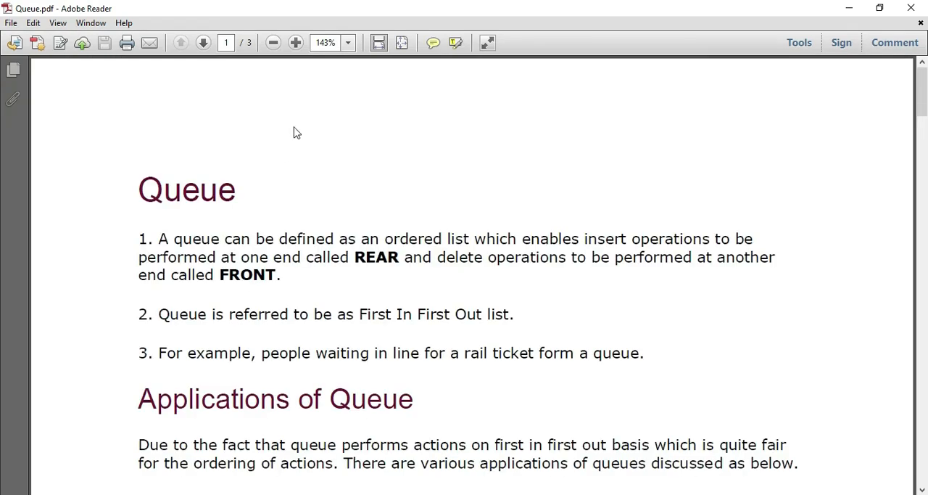
click(272, 42)
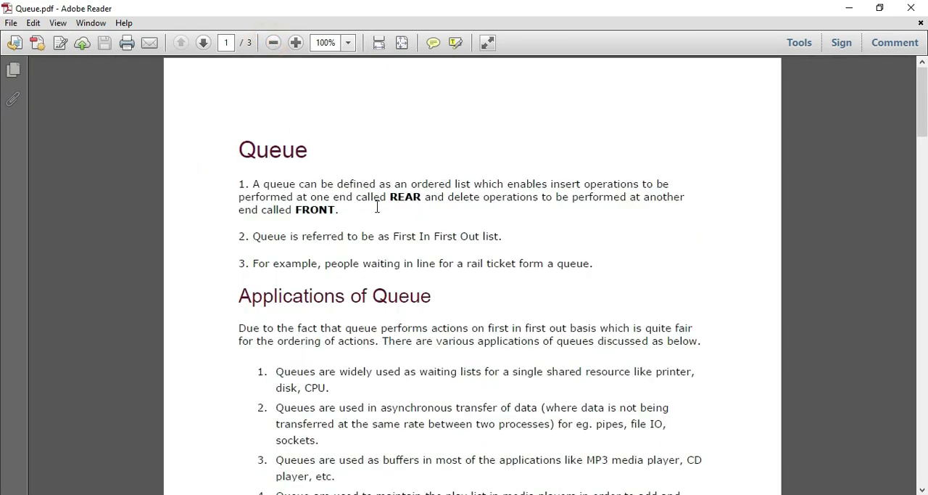
scroll(down, 3)
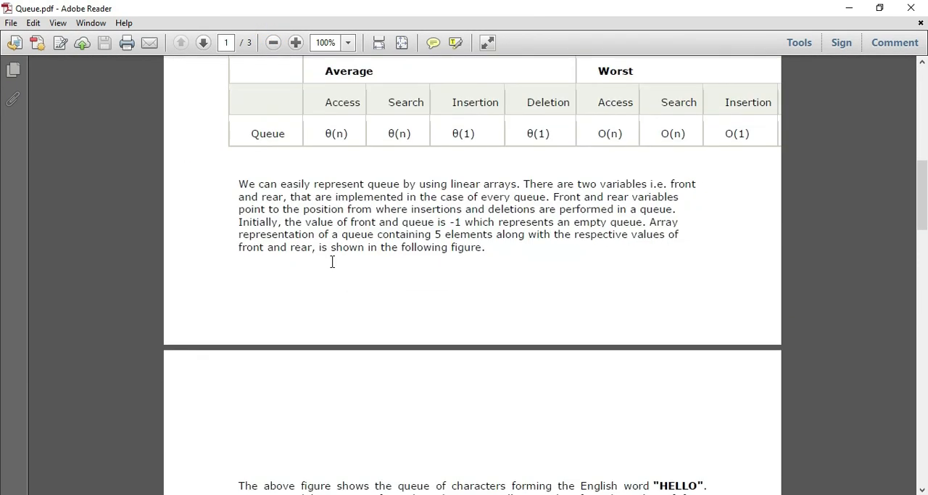
scroll(down, 3)
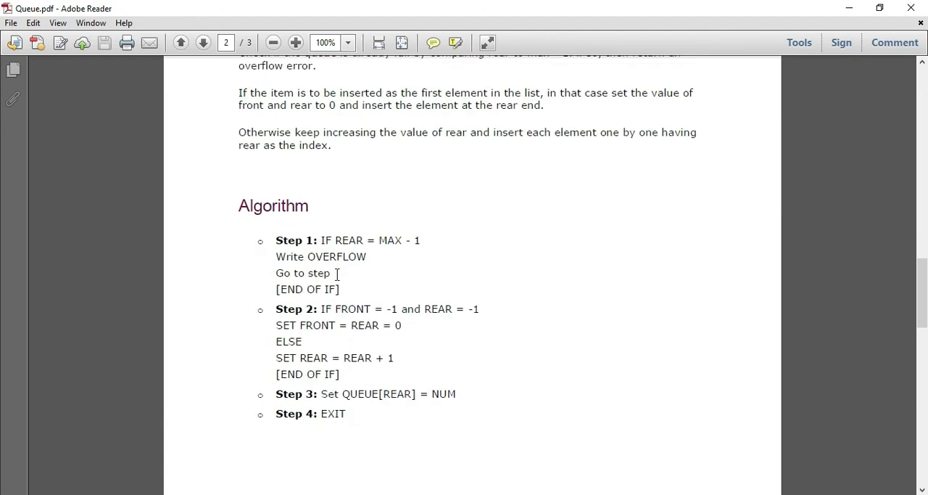
click(203, 42)
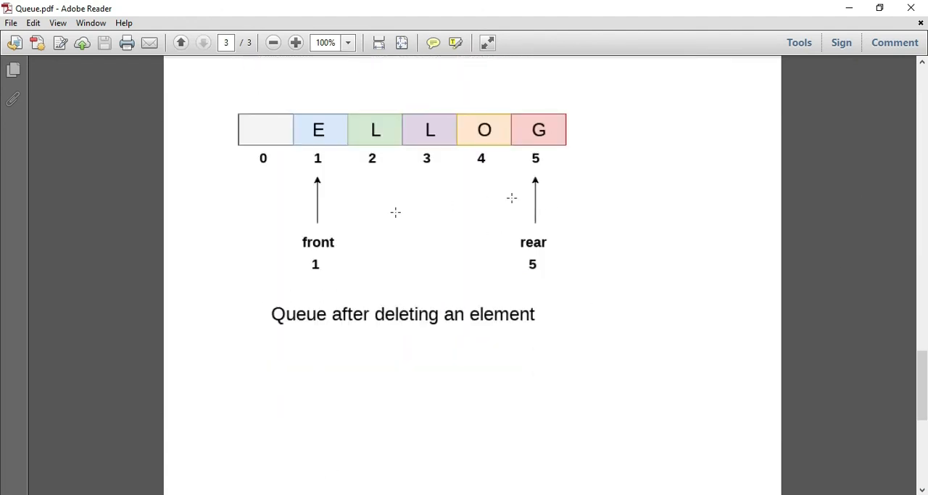
mouse_move(473, 229)
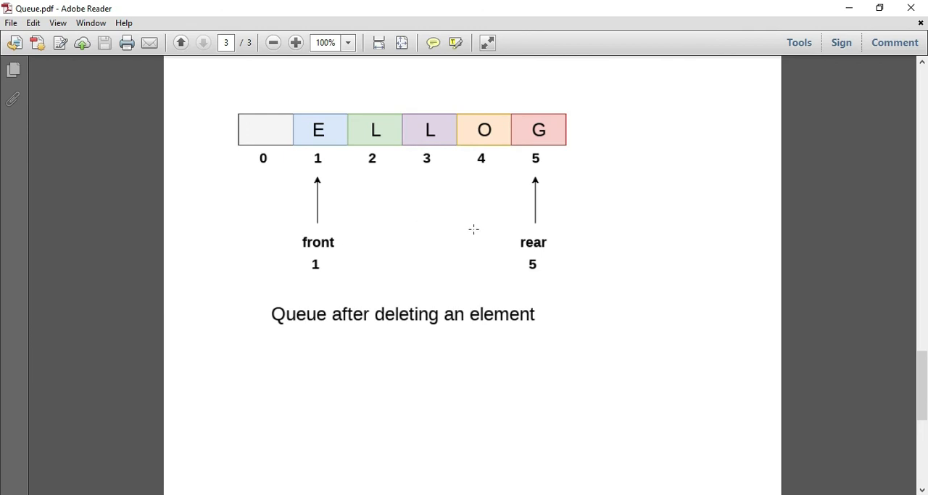